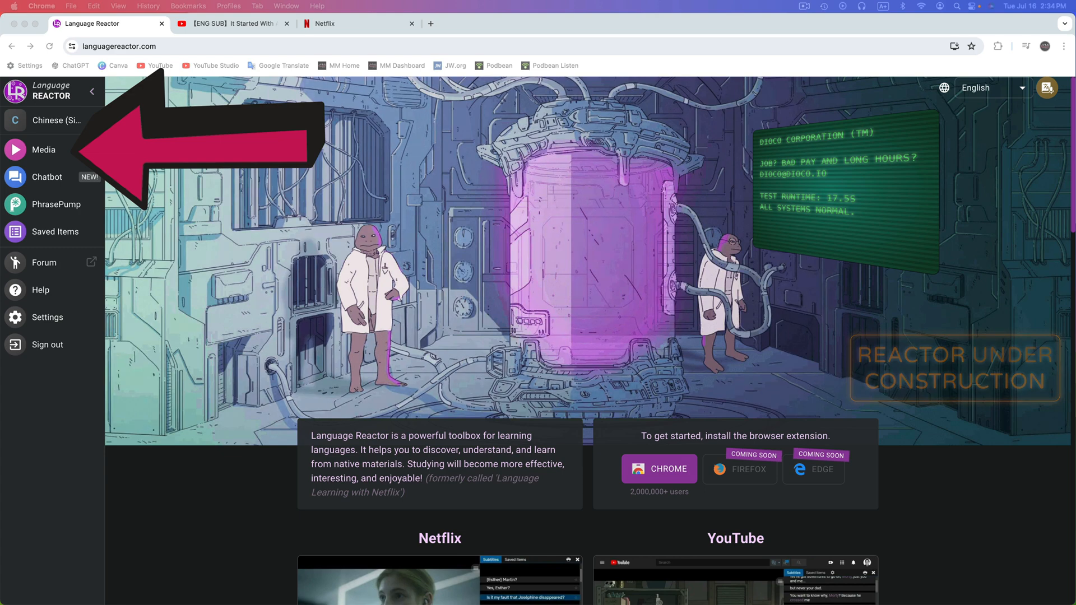
# Look up 个 from the video's subtitles in Media and view a dictionary link for it.
pyautogui.click(44, 149)
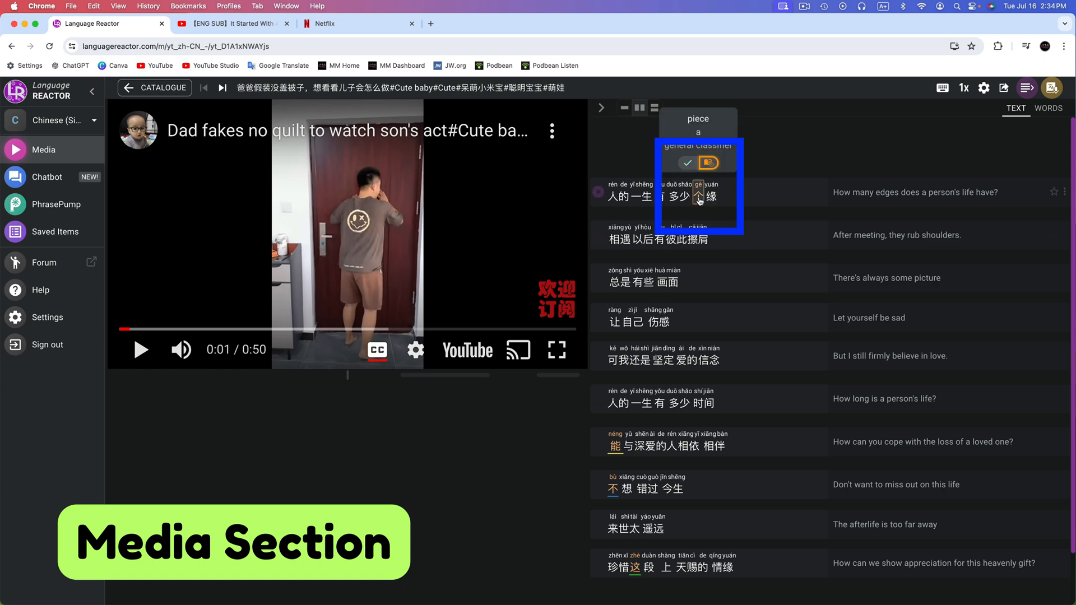
pyautogui.click(699, 196)
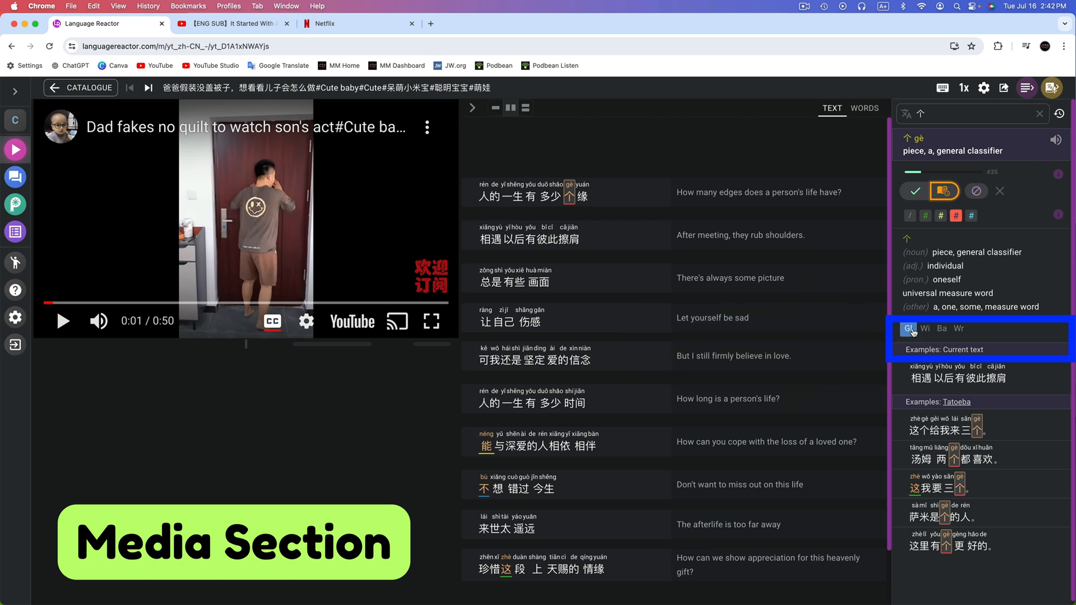
pyautogui.click(942, 329)
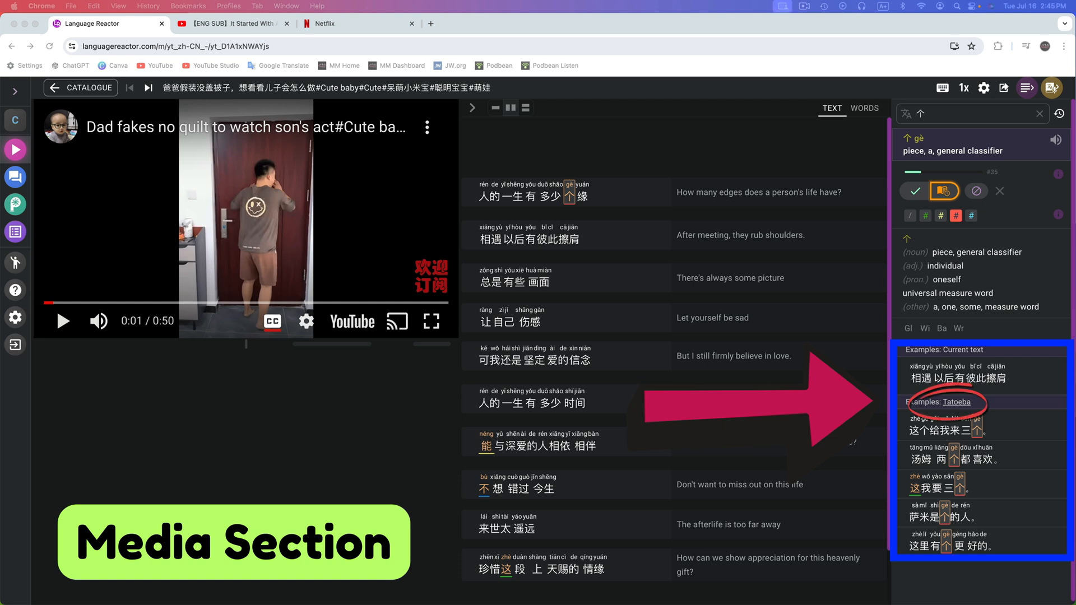
pyautogui.click(958, 403)
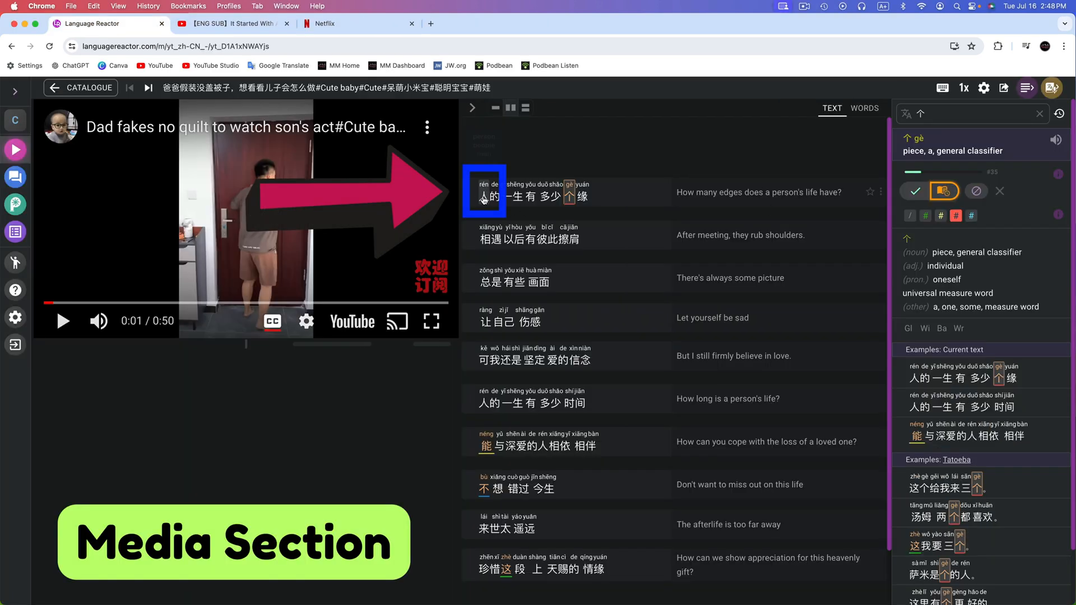
# Look up 人 from the first subtitle, view its bab.la translation and close the popup.
pyautogui.click(481, 195)
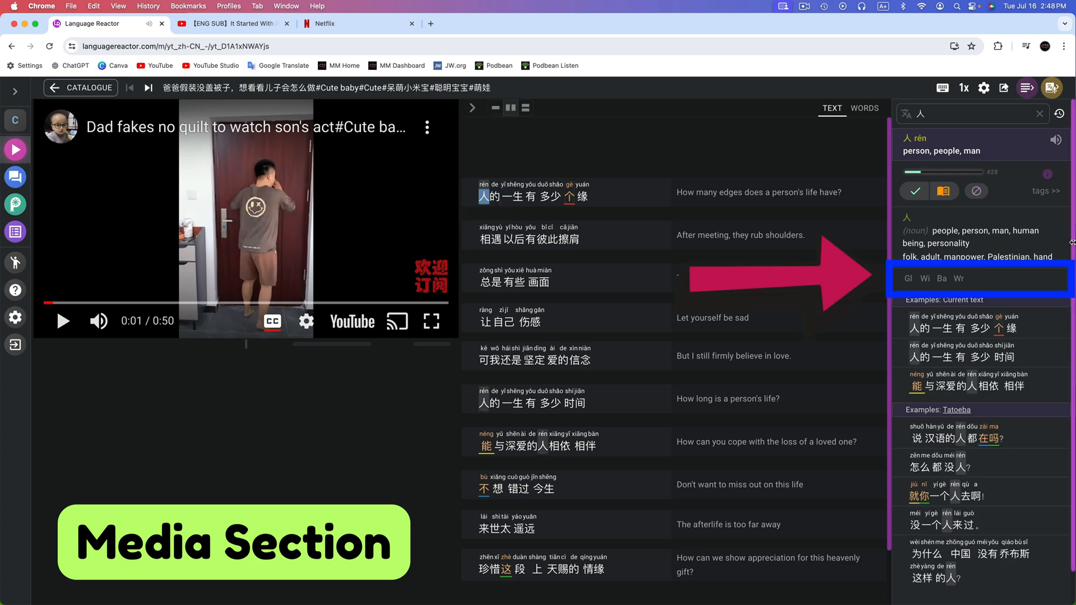
pyautogui.click(942, 279)
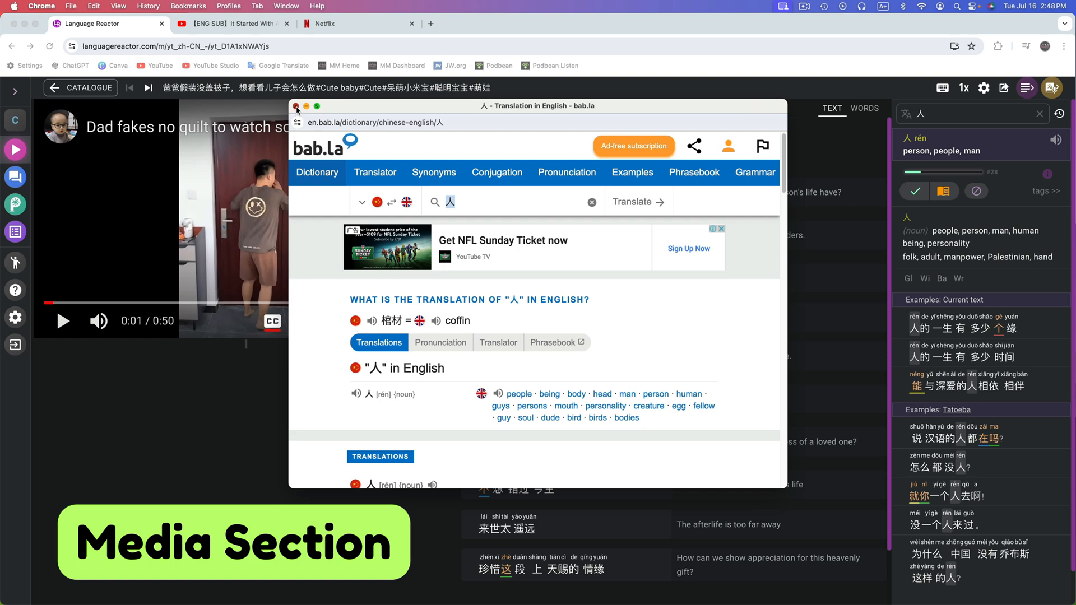
pyautogui.click(296, 105)
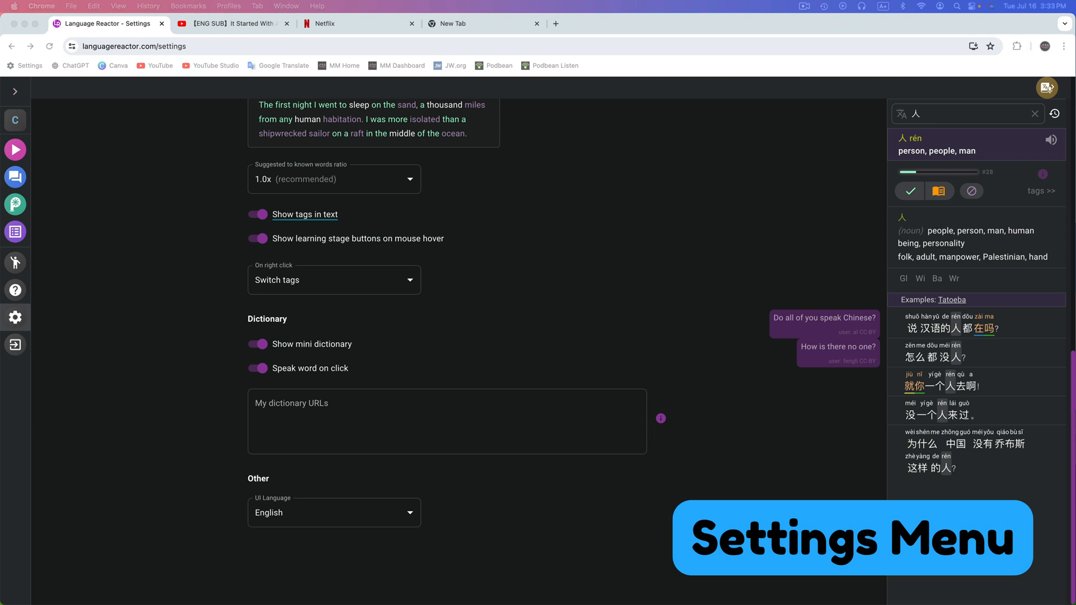
# Switch to the empty new browser tab for Baidu Translate.
pyautogui.click(482, 22)
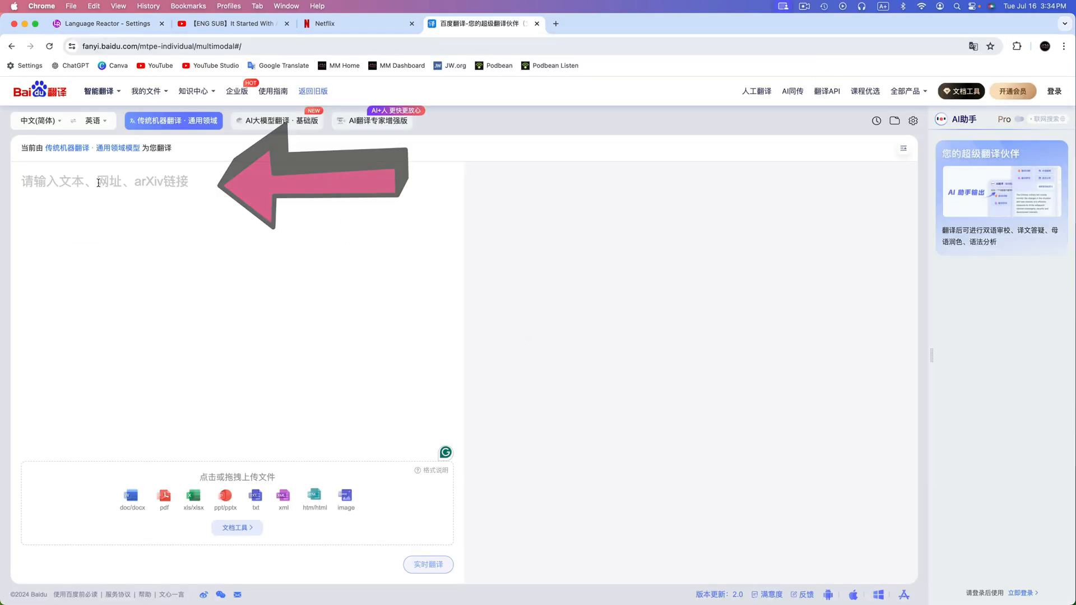
# Translate 你好 in Baidu Translate so the address carries the query.
pyautogui.write('你好')
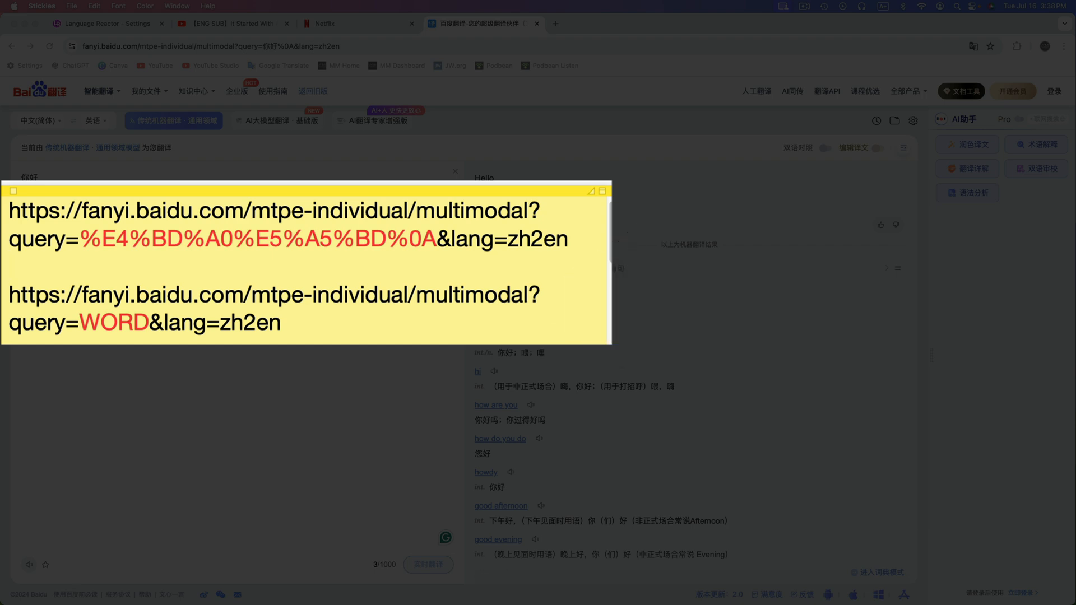
# Grab the Baidu address template with WORD from the Stickies note.
pyautogui.click(7, 268)
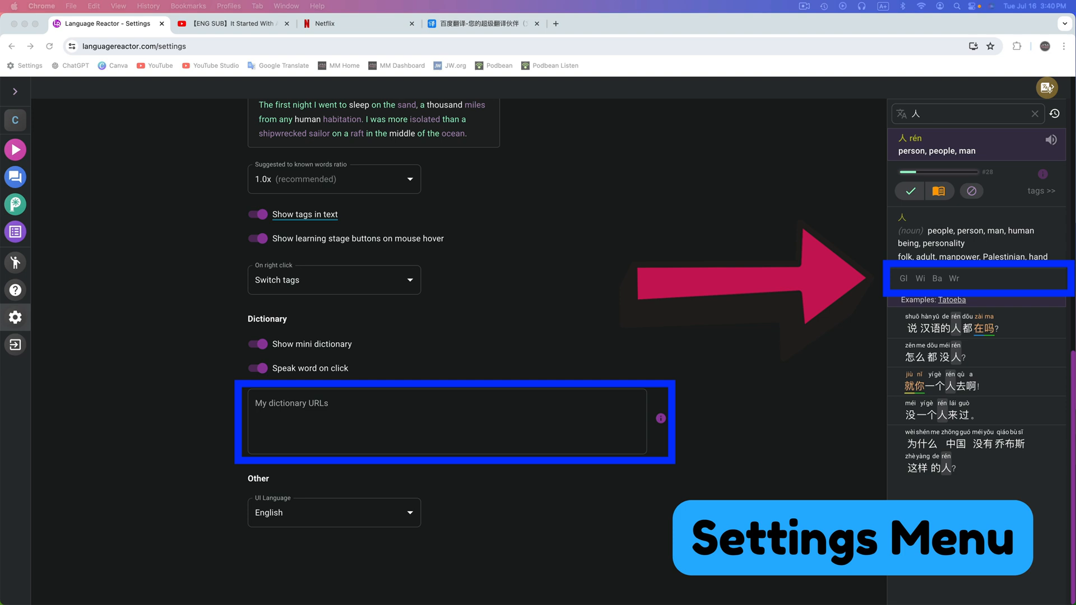
pyautogui.write('https://fanyi.baidu.com/mtpe-individual/multimodal?query=WORD&lang=zh2en')
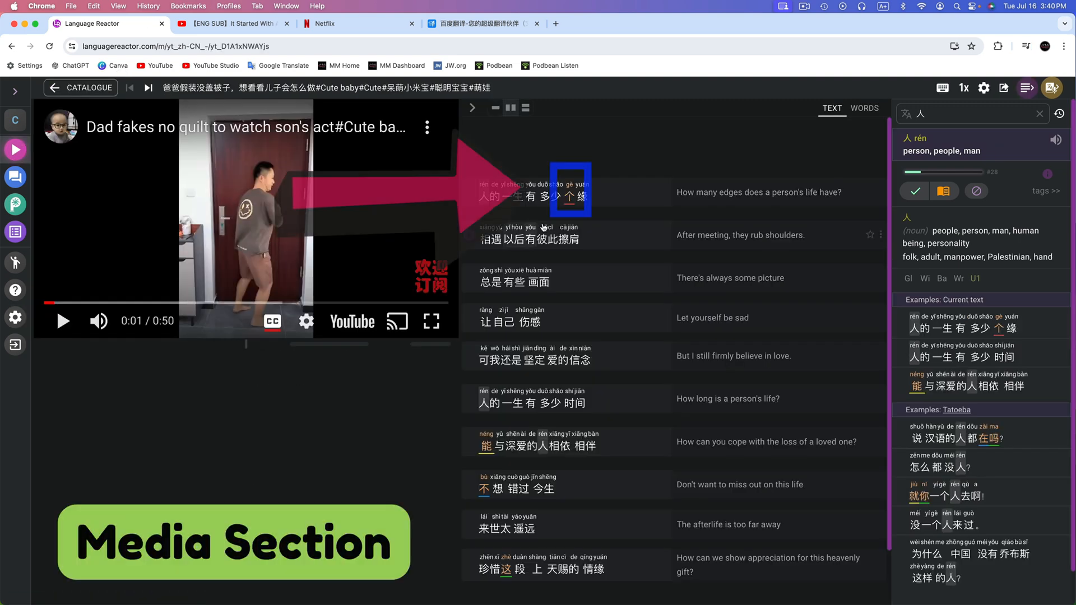
# Test the new Baidu link on 个, then return to the Language Reactor settings page.
pyautogui.click(570, 195)
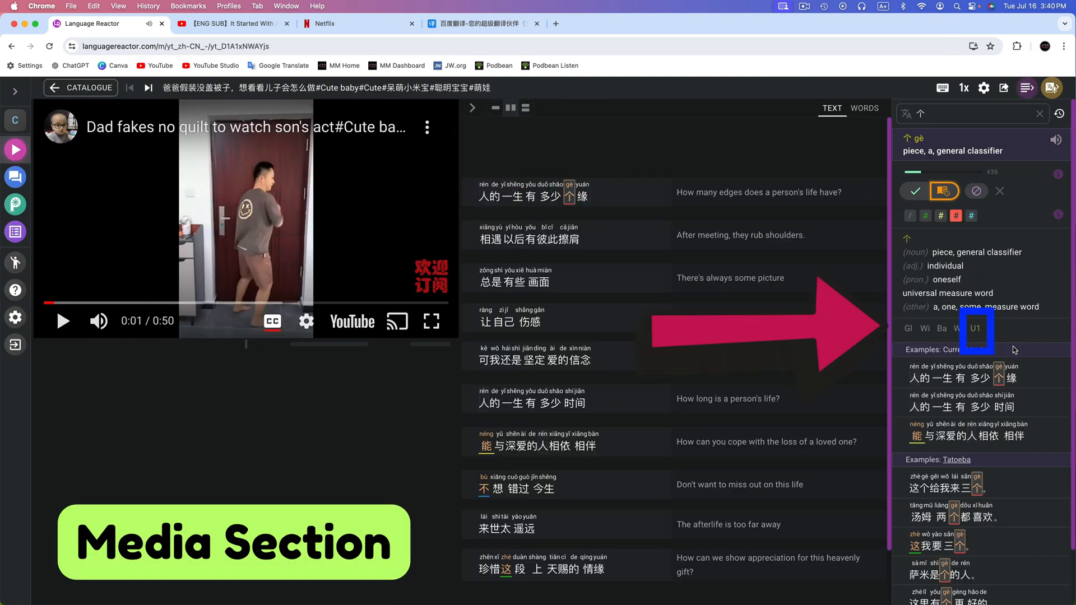
pyautogui.click(976, 329)
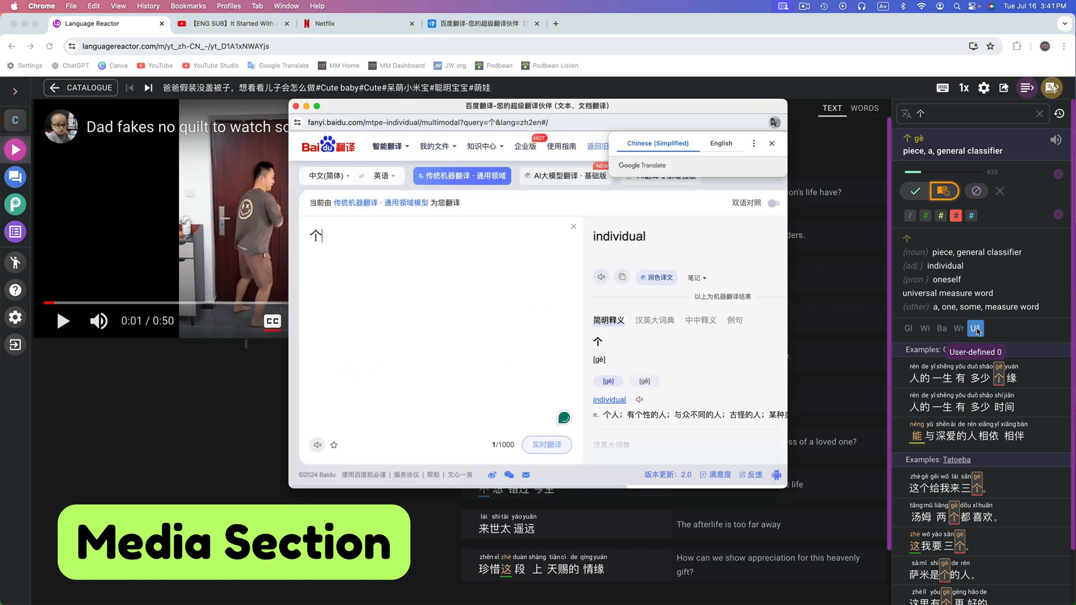
pyautogui.click(771, 142)
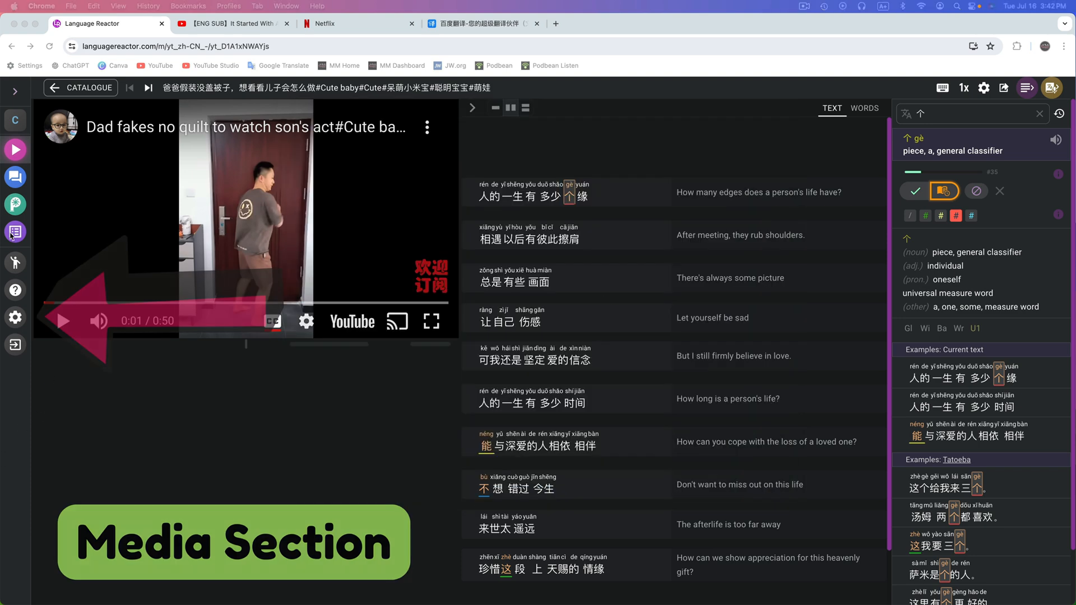
pyautogui.click(14, 317)
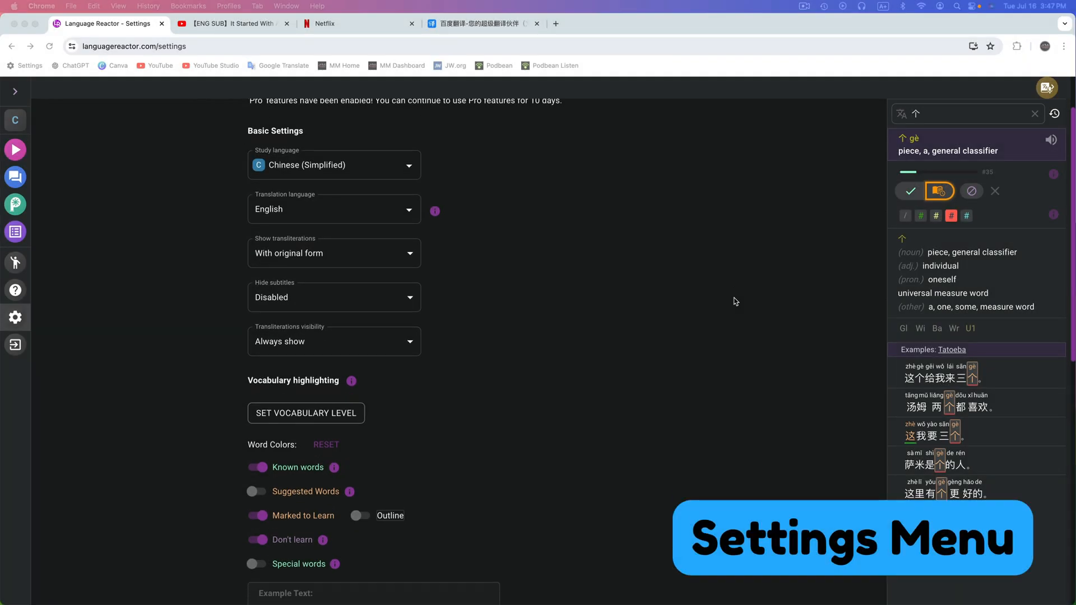
pyautogui.scroll(-3)
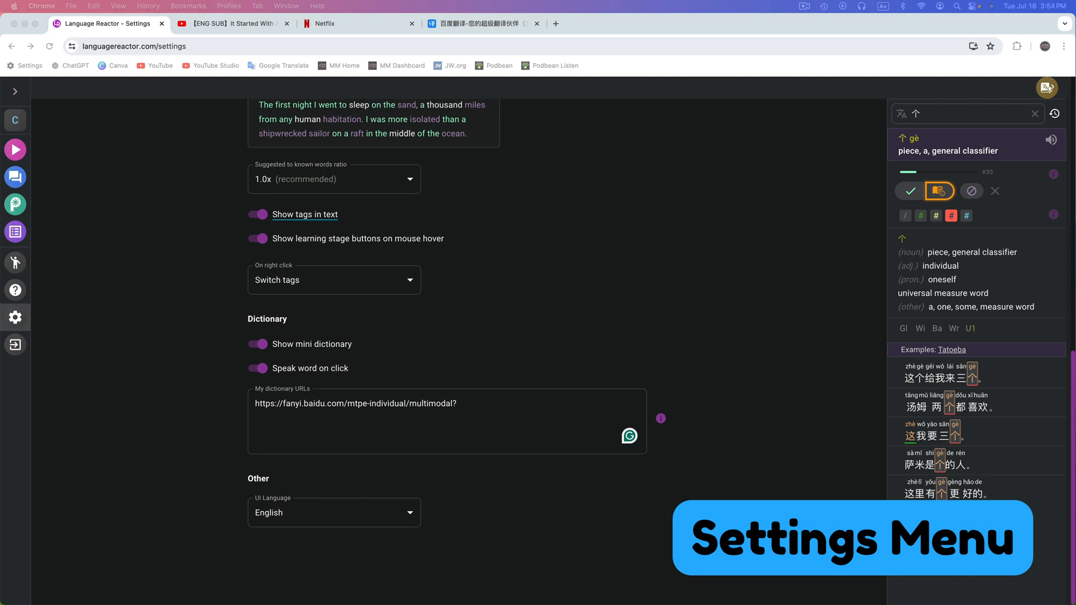
pyautogui.click(446, 422)
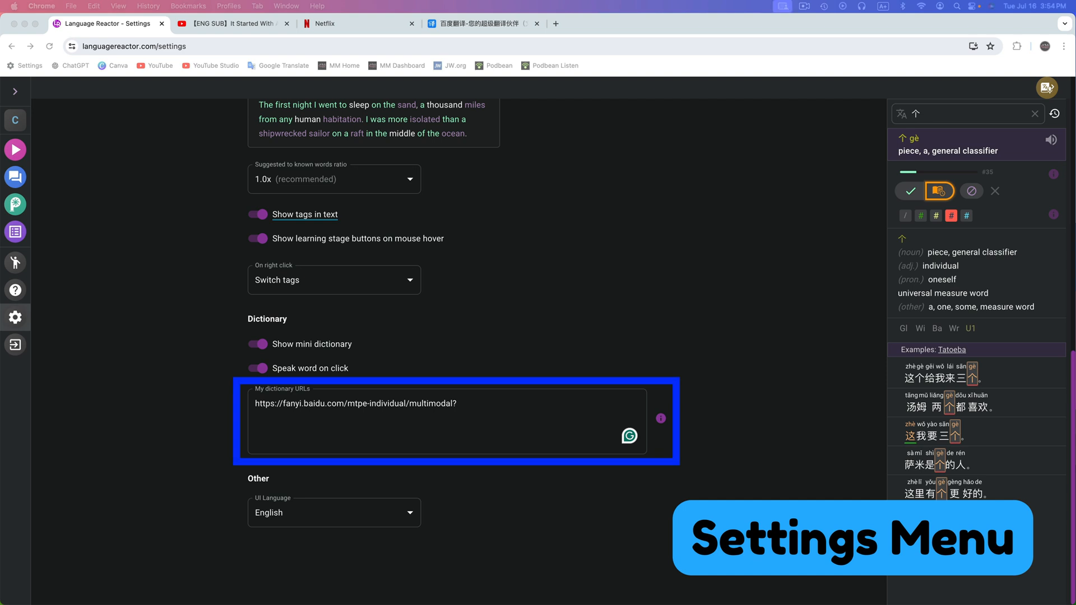
pyautogui.write('https://youglish.com/pronounce/WORD/chinese')
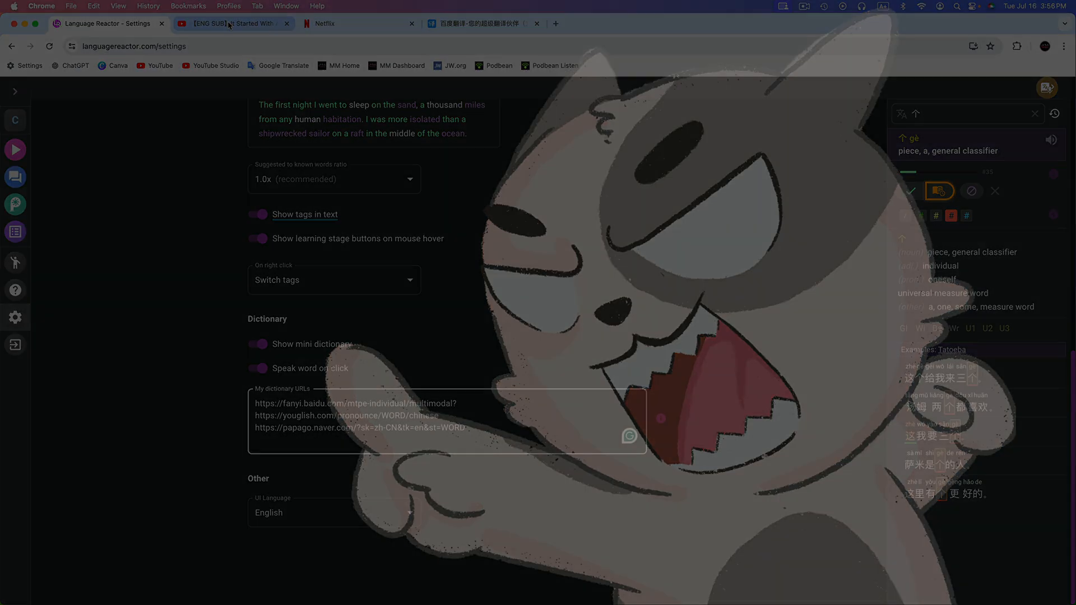
# Enter the three dictionary URLs in the YouTube extension settings and close the dialog.
pyautogui.click(233, 22)
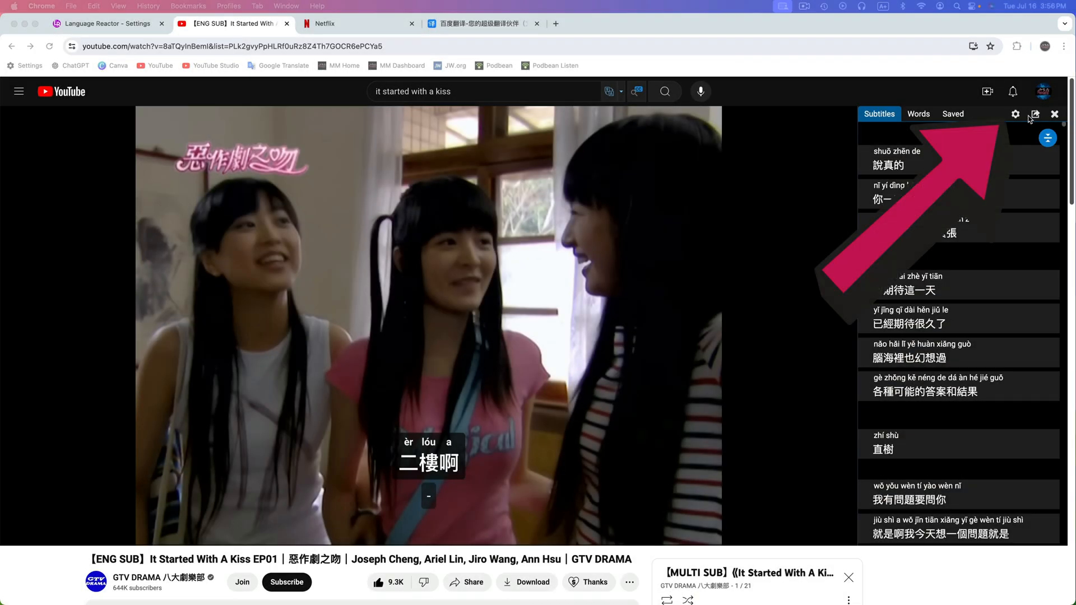
pyautogui.click(1015, 115)
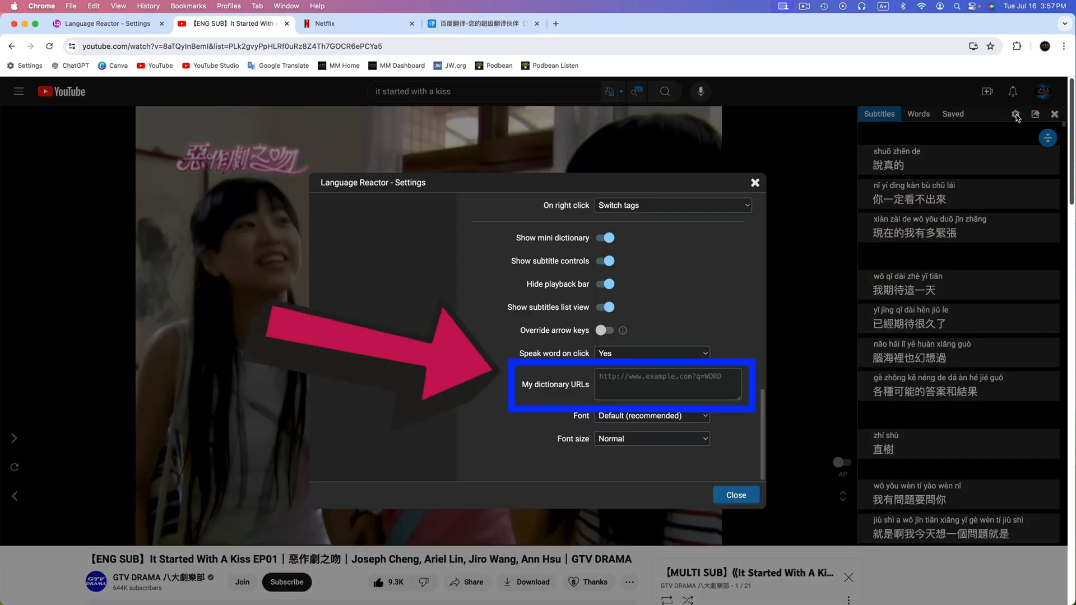
pyautogui.moveTo(635, 387)
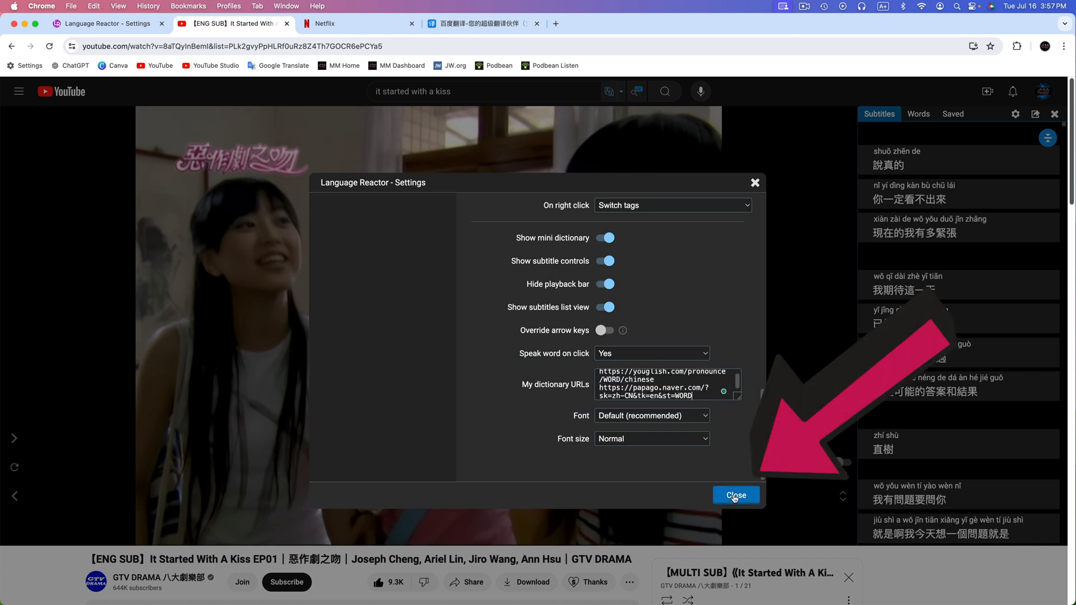
pyautogui.click(735, 494)
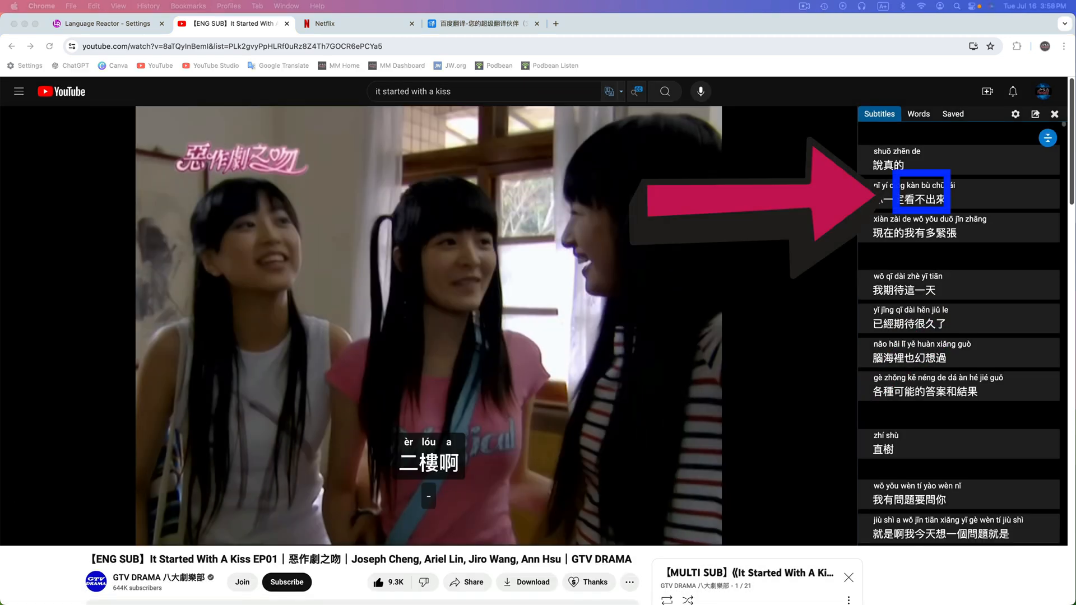
pyautogui.moveTo(1062, 214)
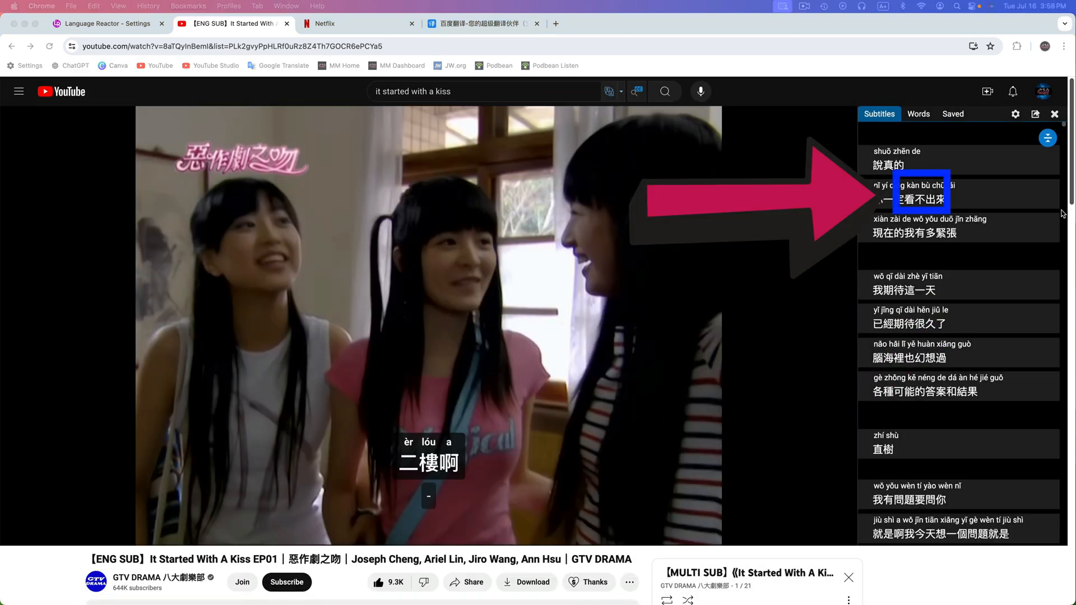
# Look up 看不出 from the YouTube subtitle list to test the Youglish link.
pyautogui.click(910, 199)
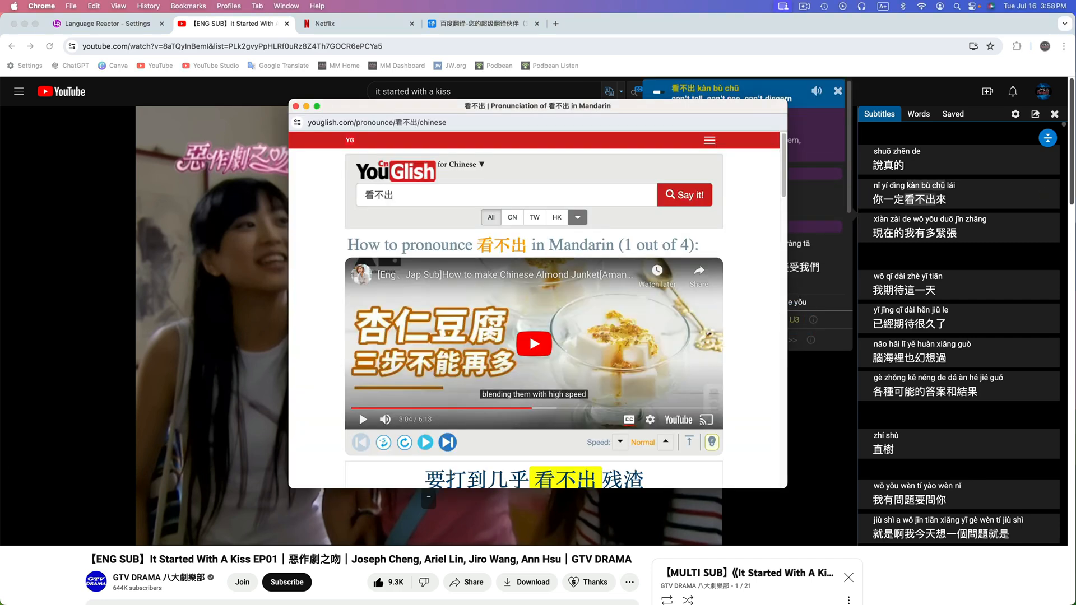
pyautogui.moveTo(312, 116)
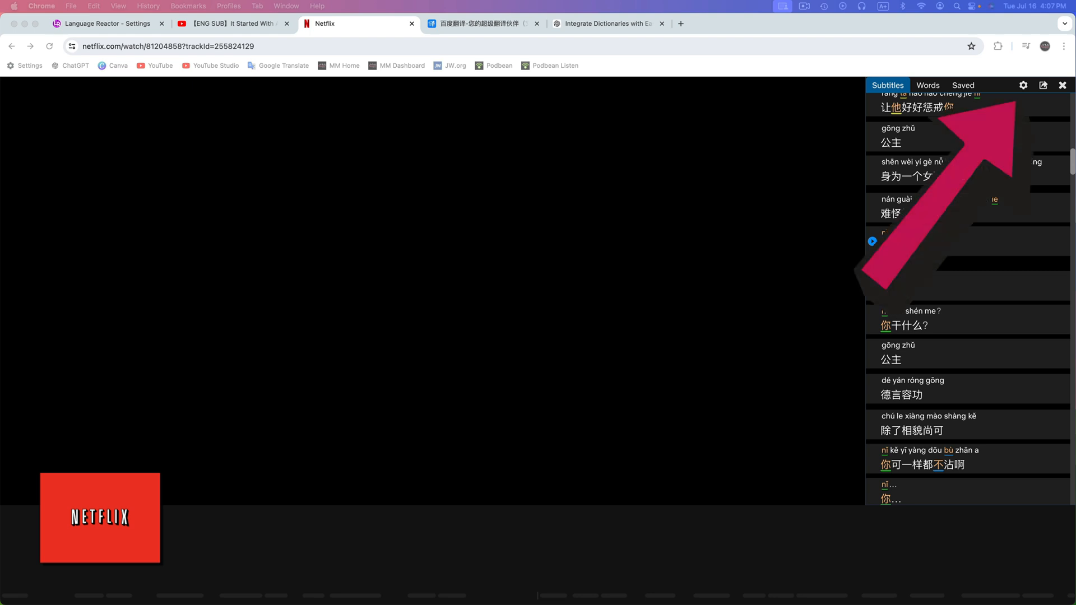
pyautogui.click(1022, 85)
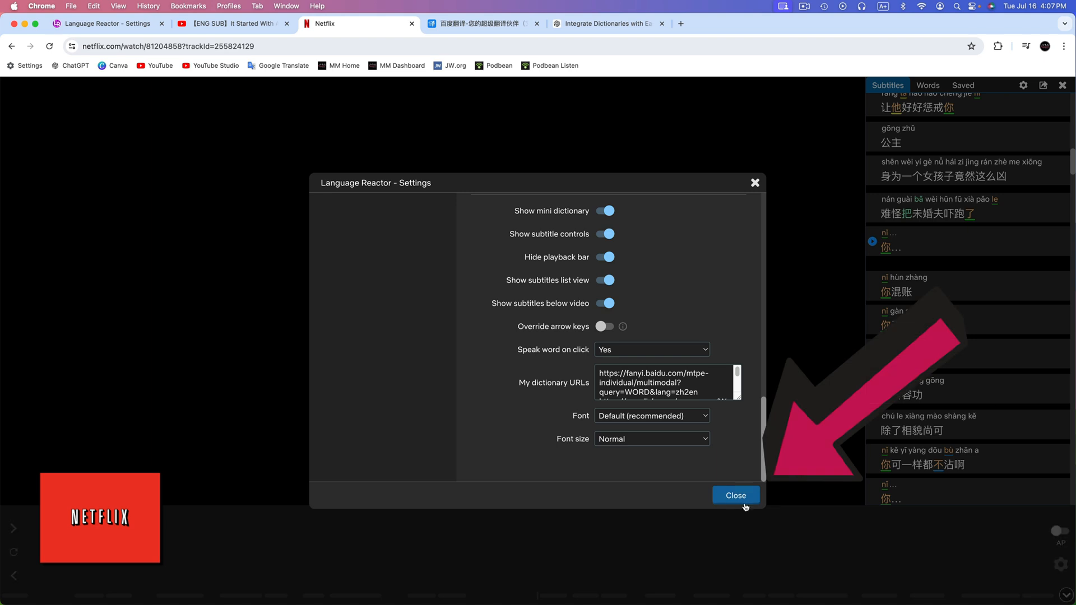
pyautogui.click(735, 494)
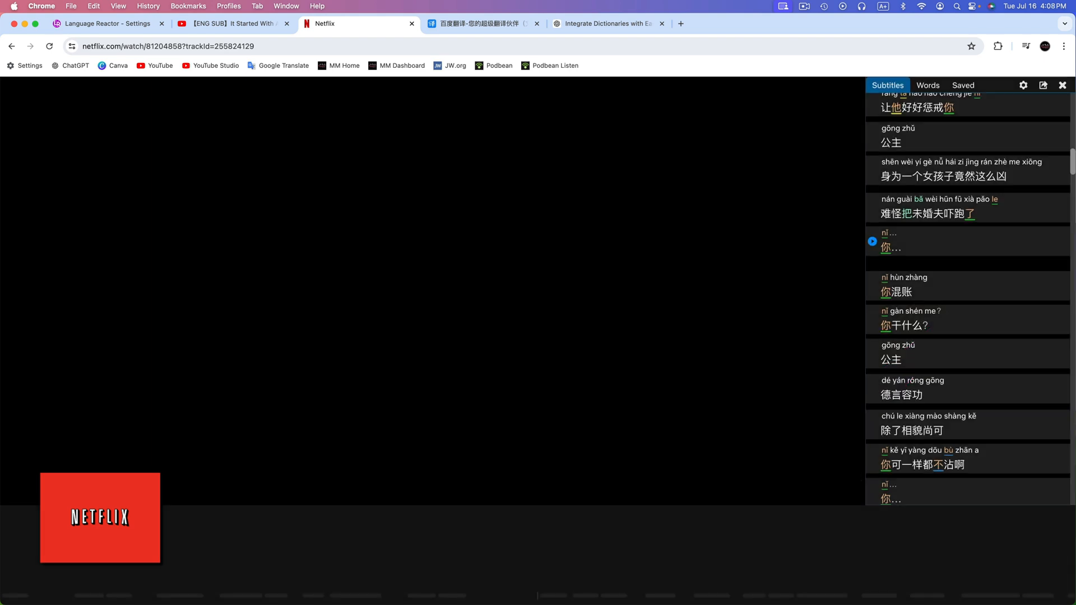